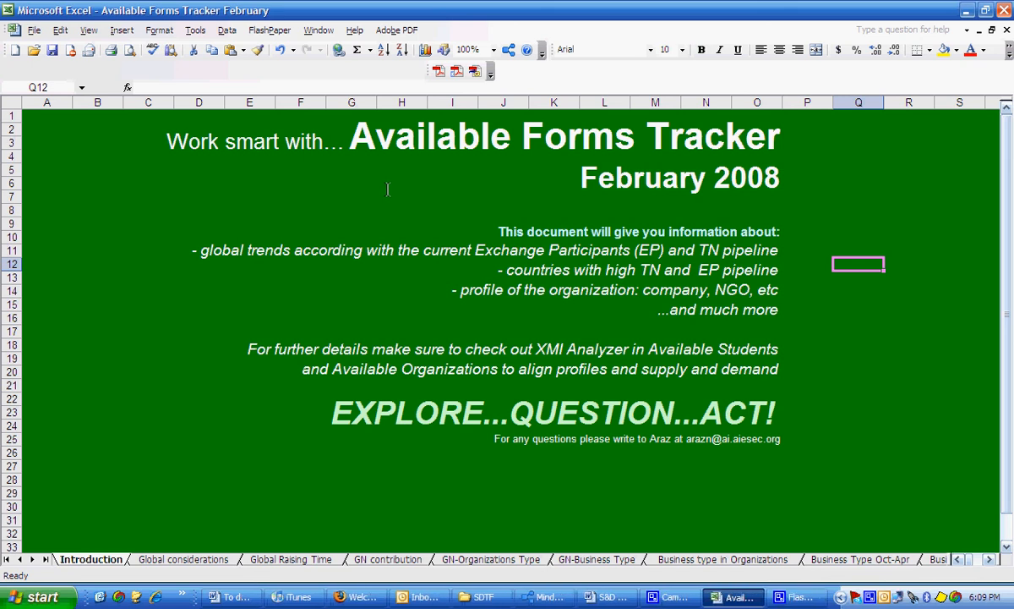
mouse_move(38, 543)
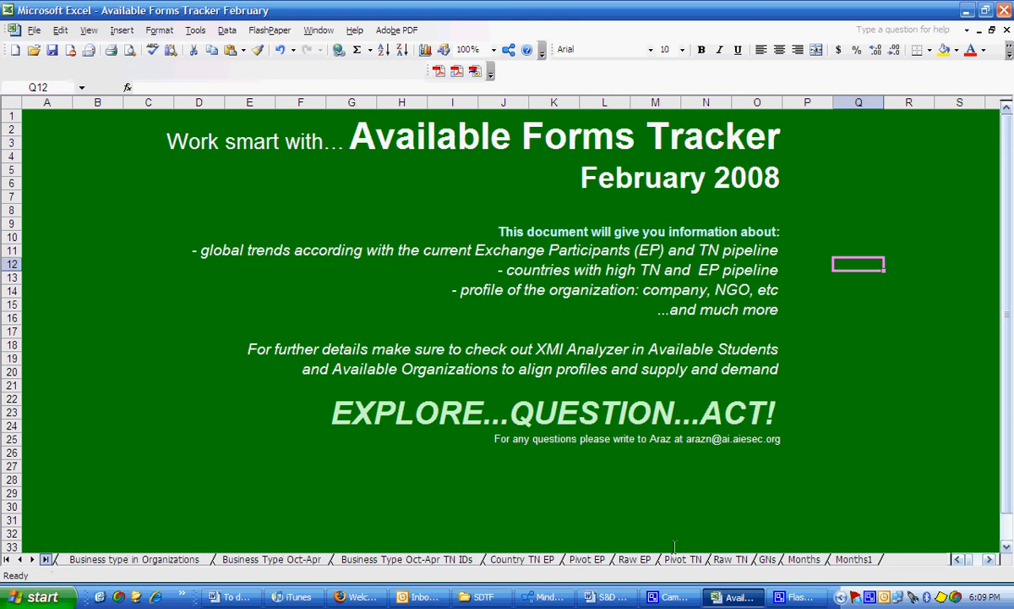
Step: Go to the Raw EP sheet of exchange participant records
click(632, 559)
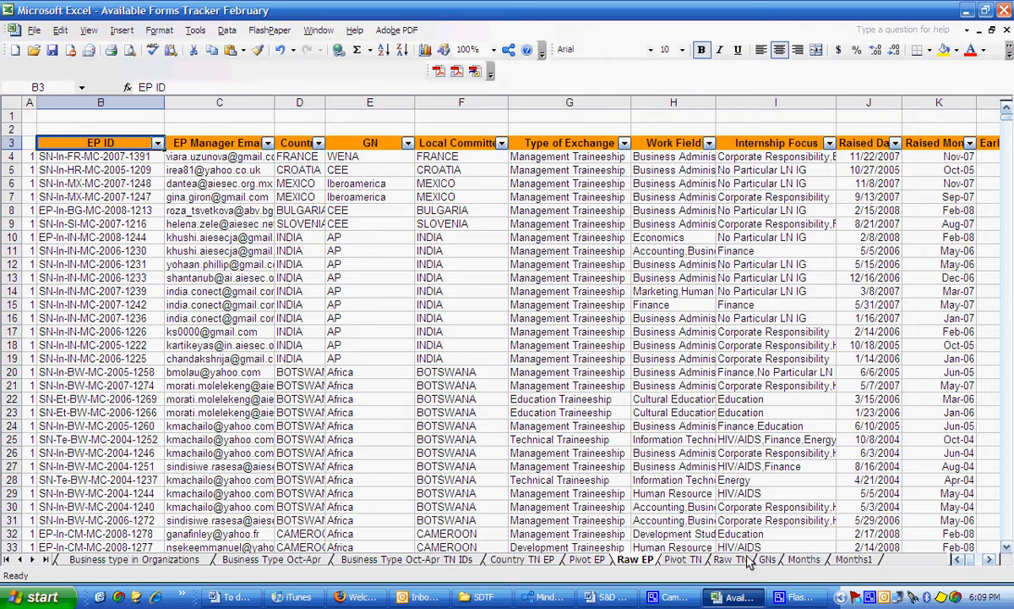
Step: On the Pivot EP sheet, review the DT, forms, 2-month and Spanish criteria, then reactivate the pivot
click(733, 559)
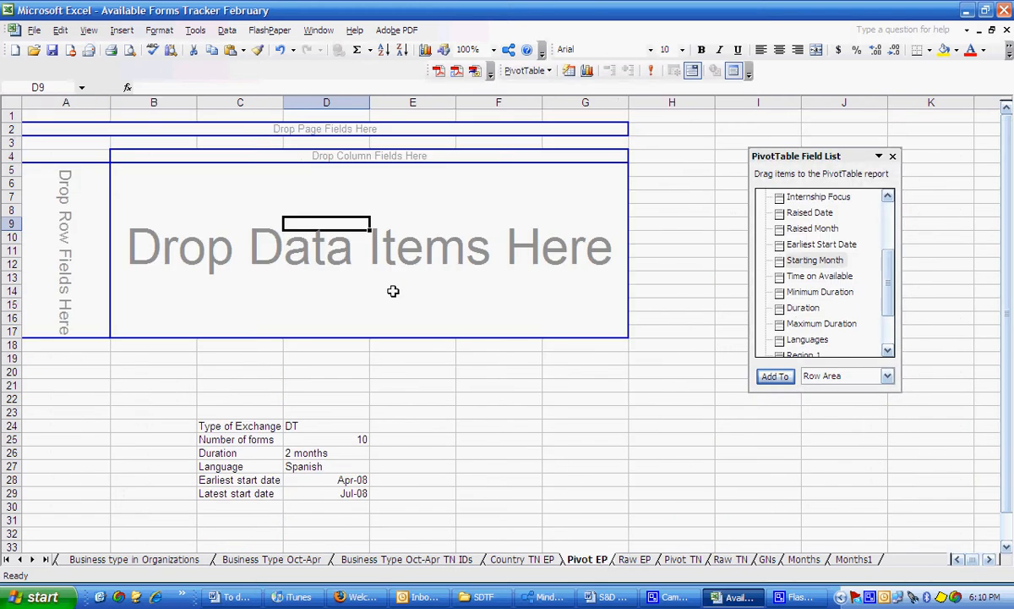
mouse_move(299, 209)
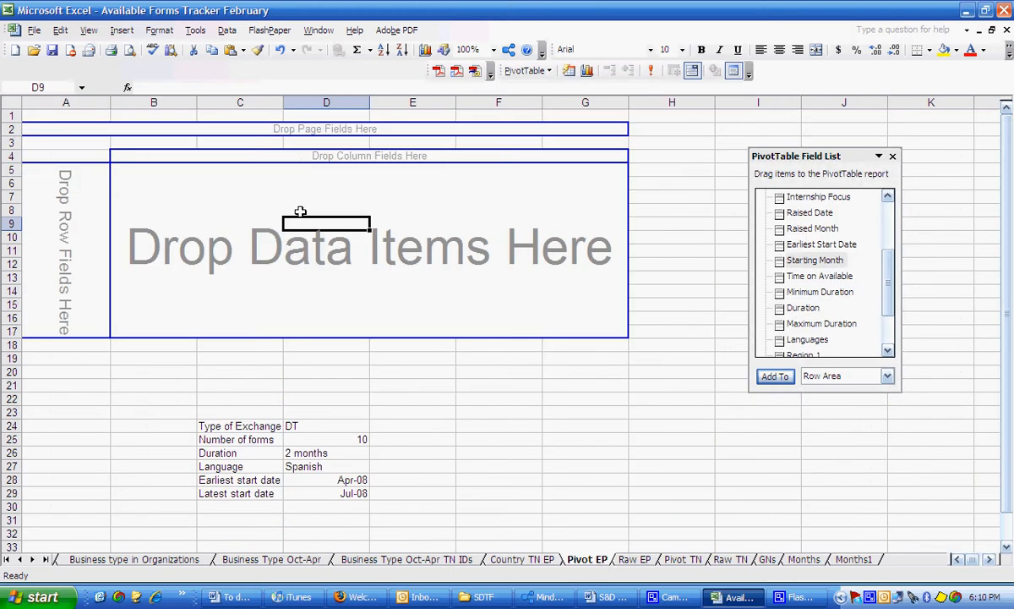
mouse_move(245, 428)
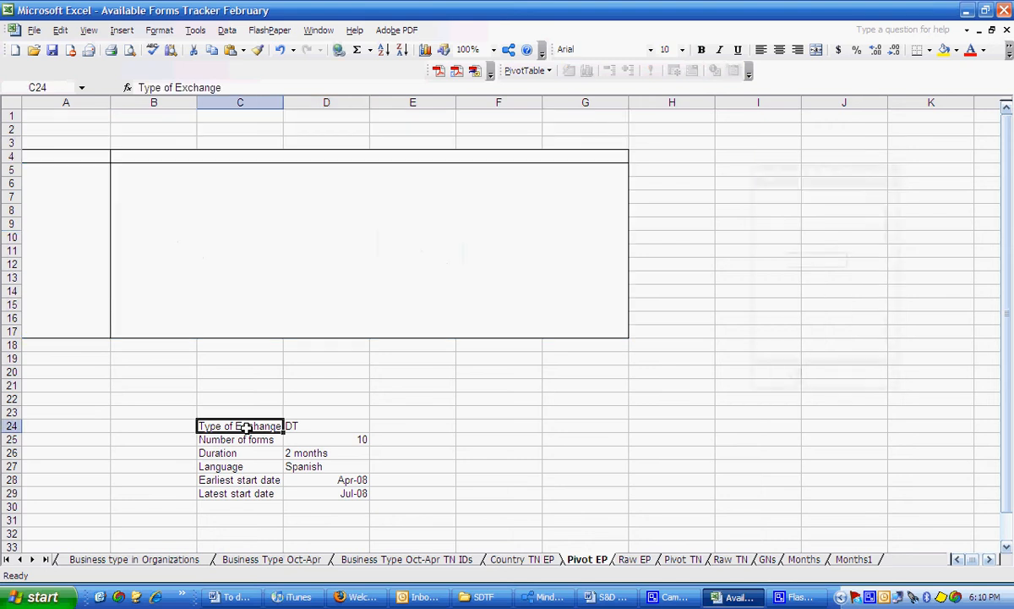
click(326, 439)
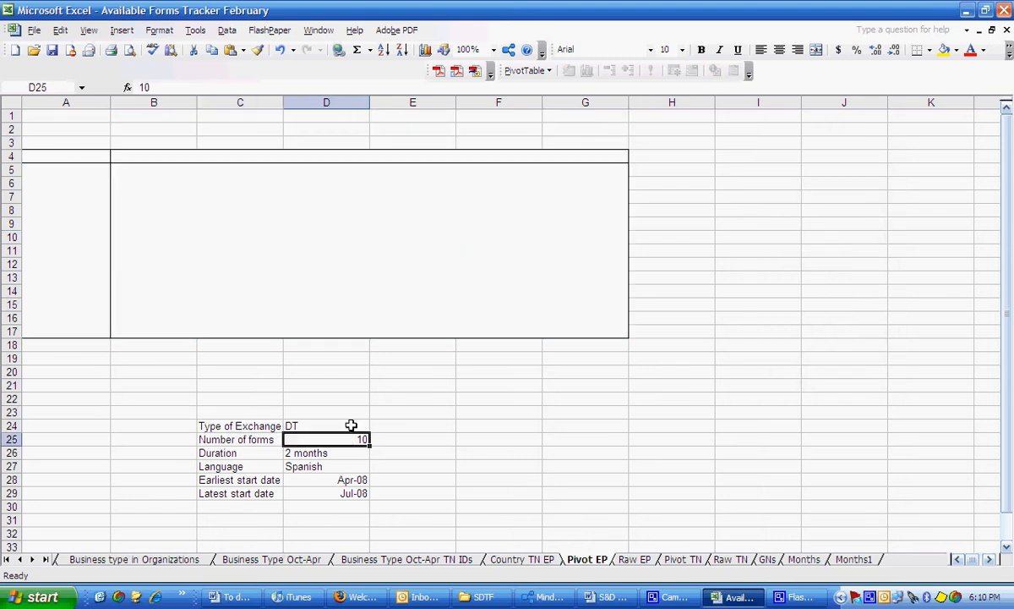
click(325, 425)
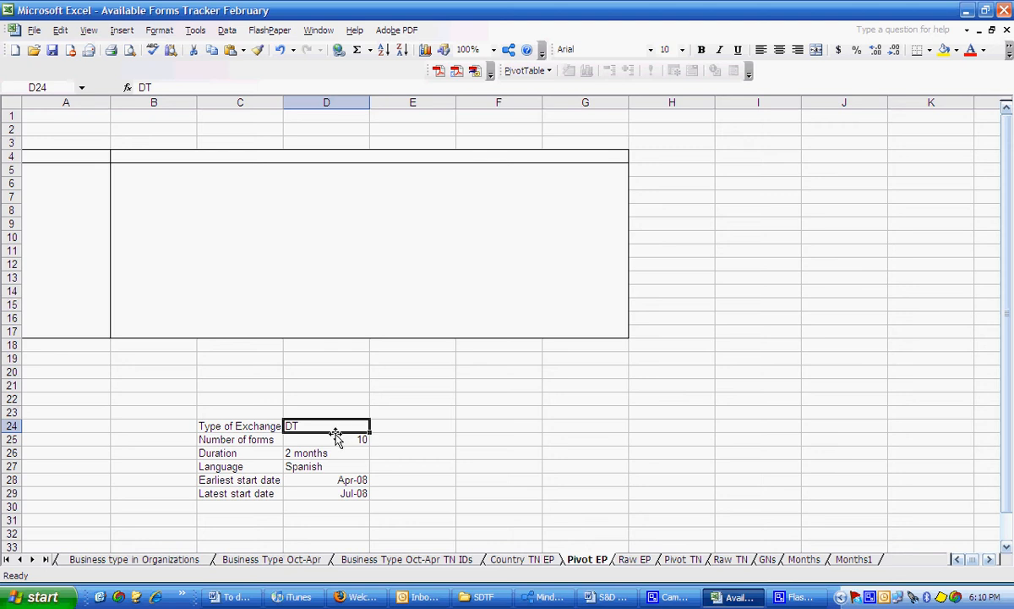
mouse_move(340, 453)
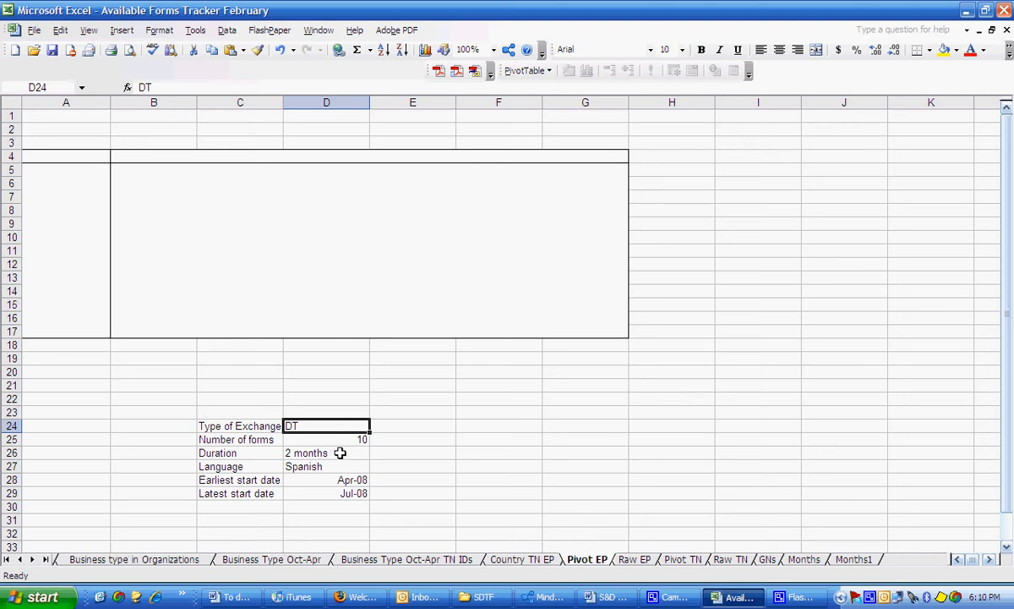
click(326, 452)
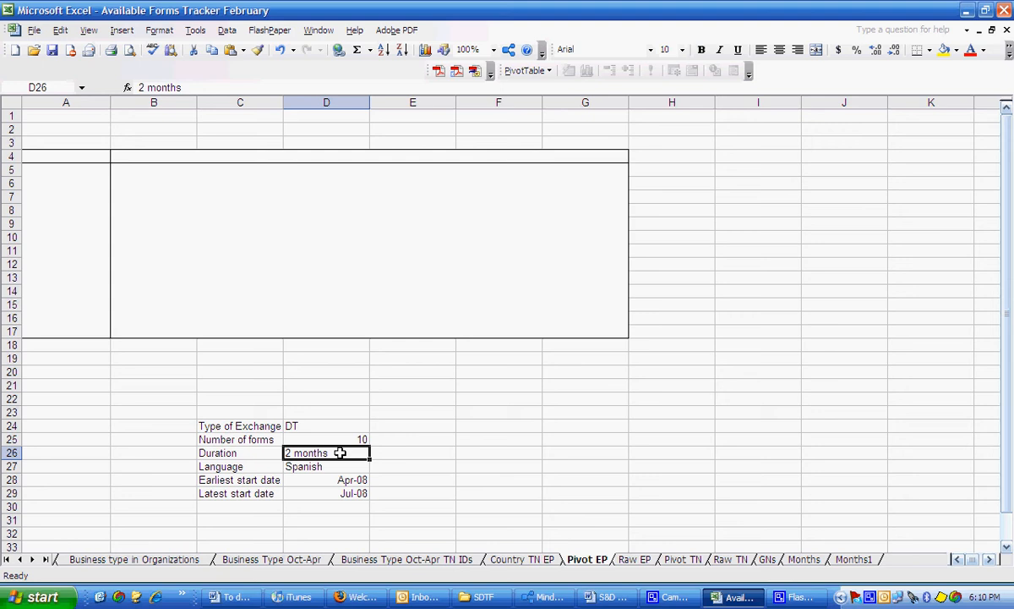
mouse_move(333, 467)
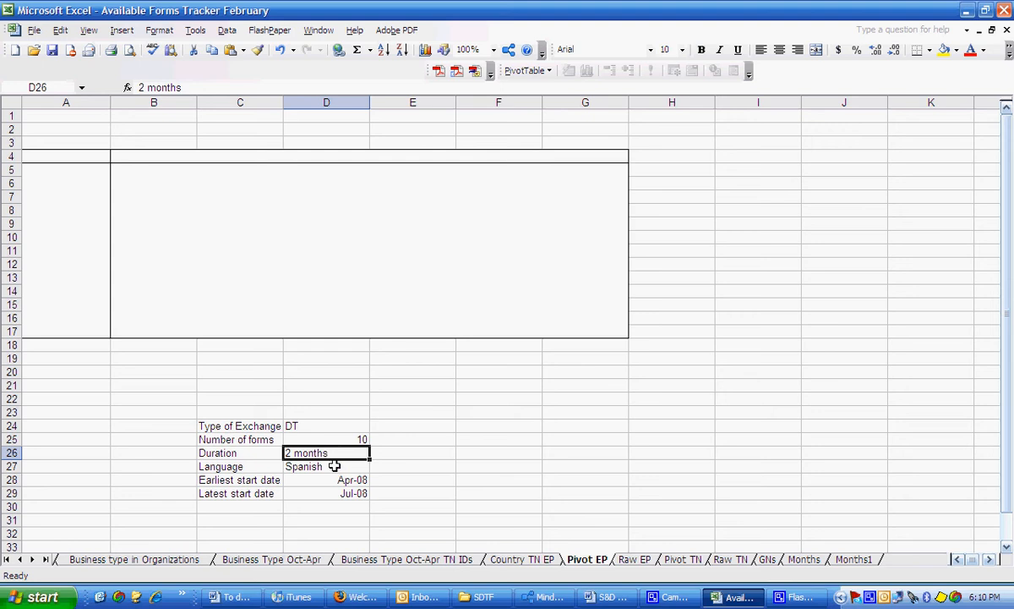
click(325, 467)
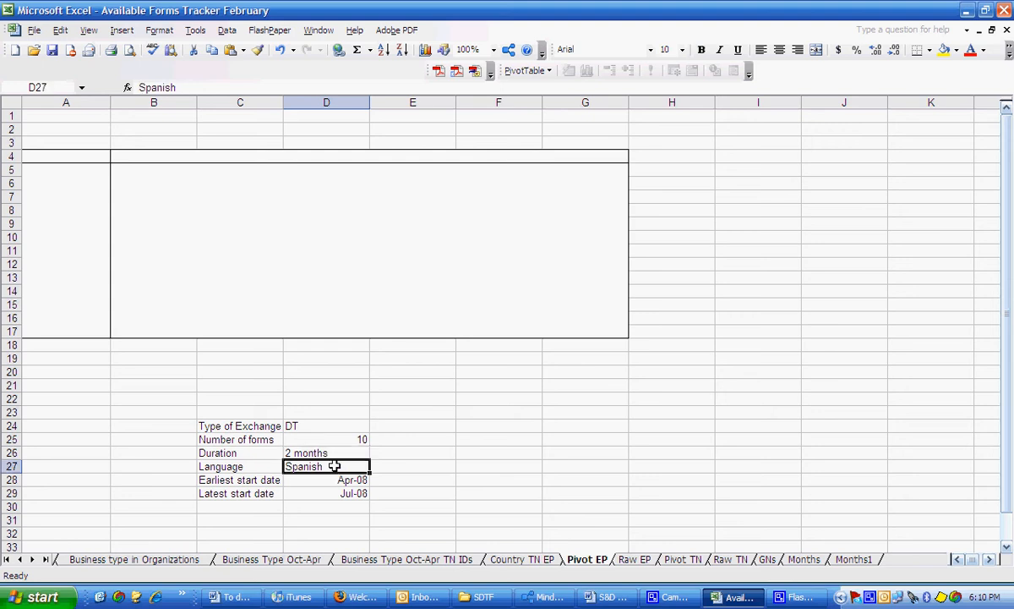
click(325, 480)
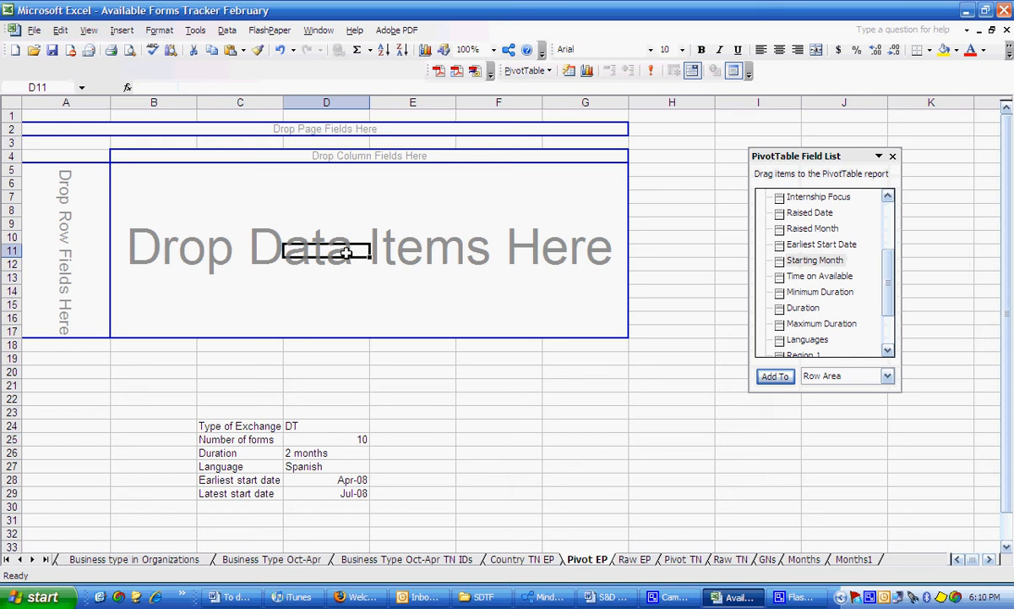
mouse_move(642, 191)
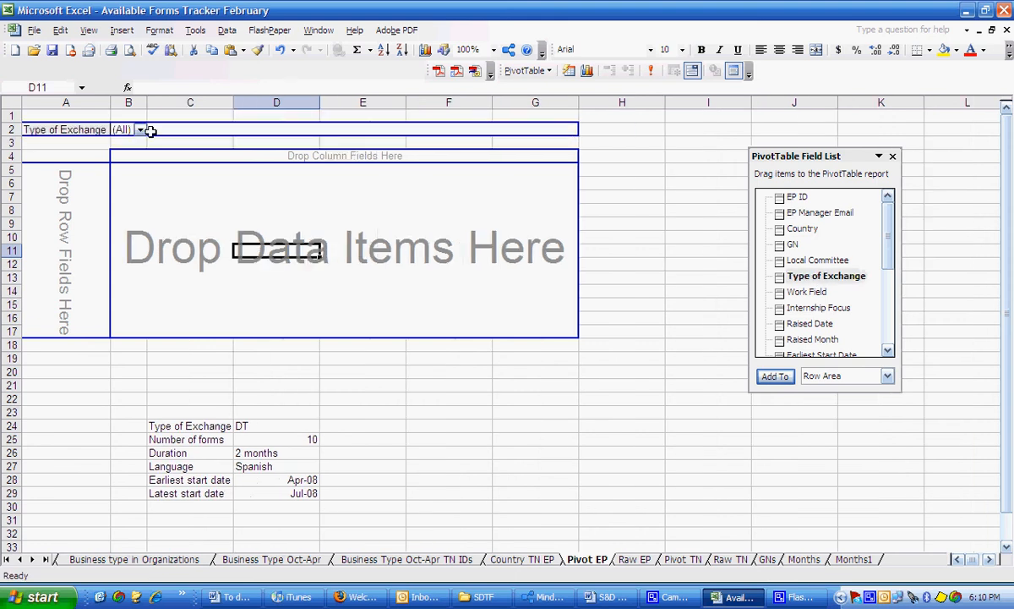
Step: Set the Type of Exchange page filter to Development Traineeship
click(141, 130)
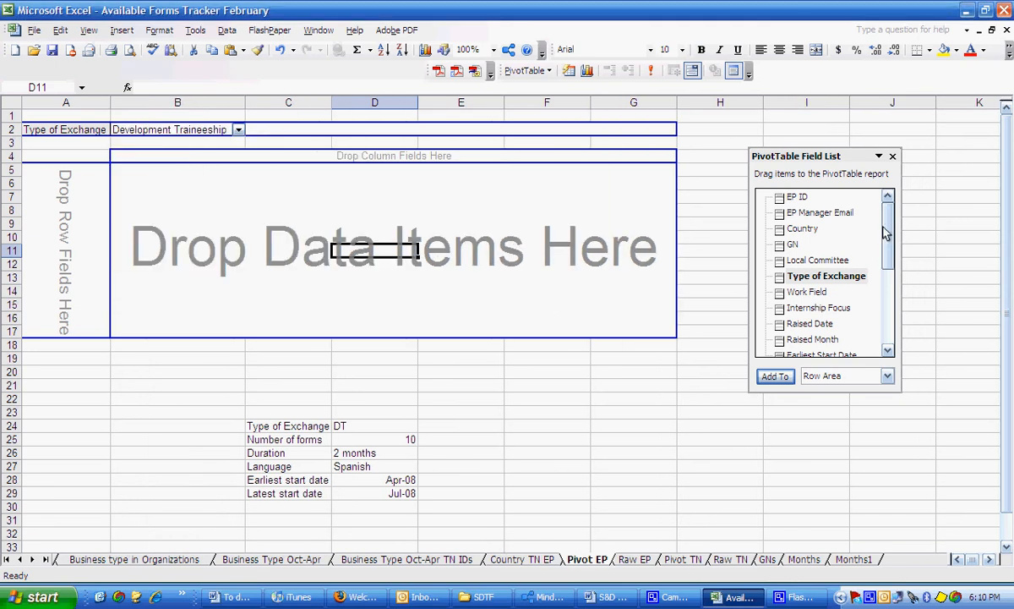
scroll(down, 3)
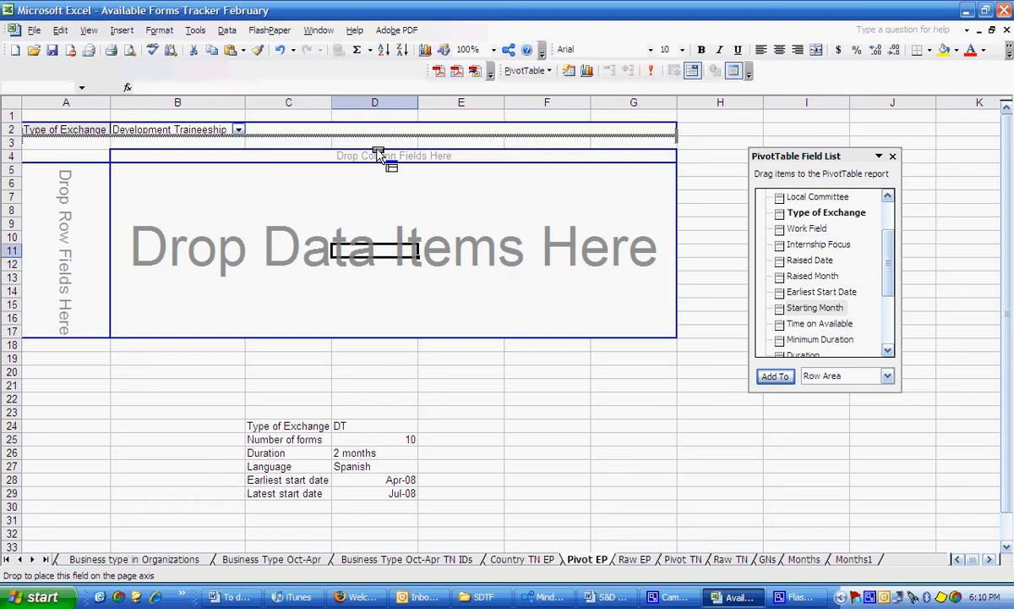
Step: Filter Starting Month to April–July 2008 and count EP IDs, totalling 93
click(240, 155)
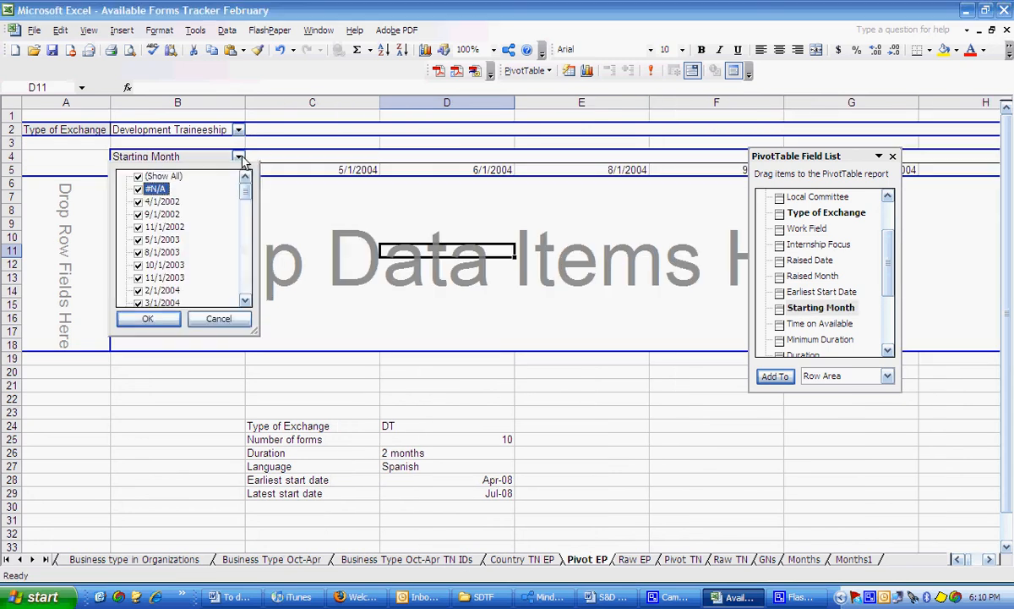
click(137, 176)
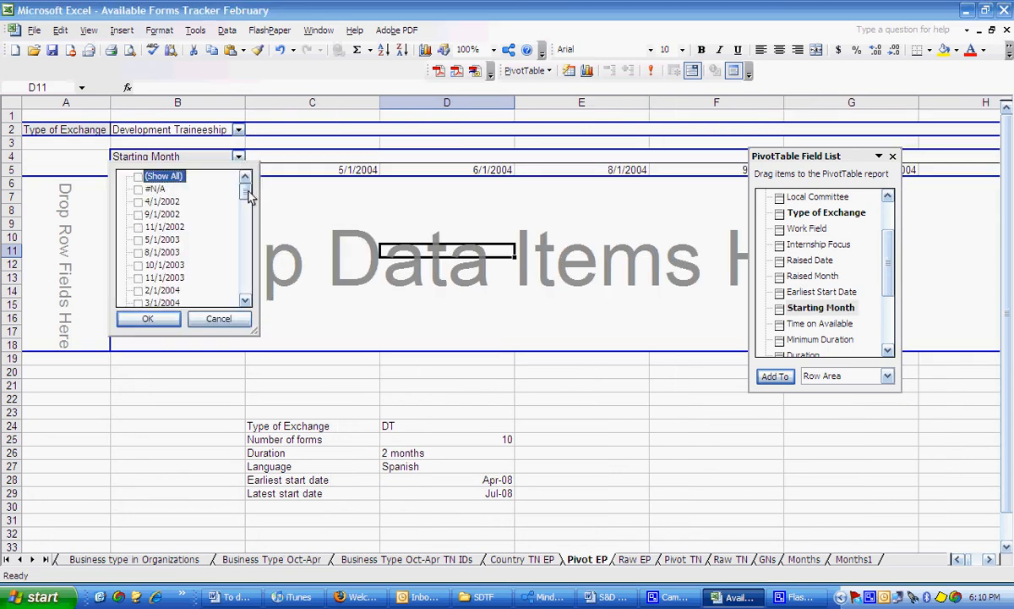
scroll(down, 3)
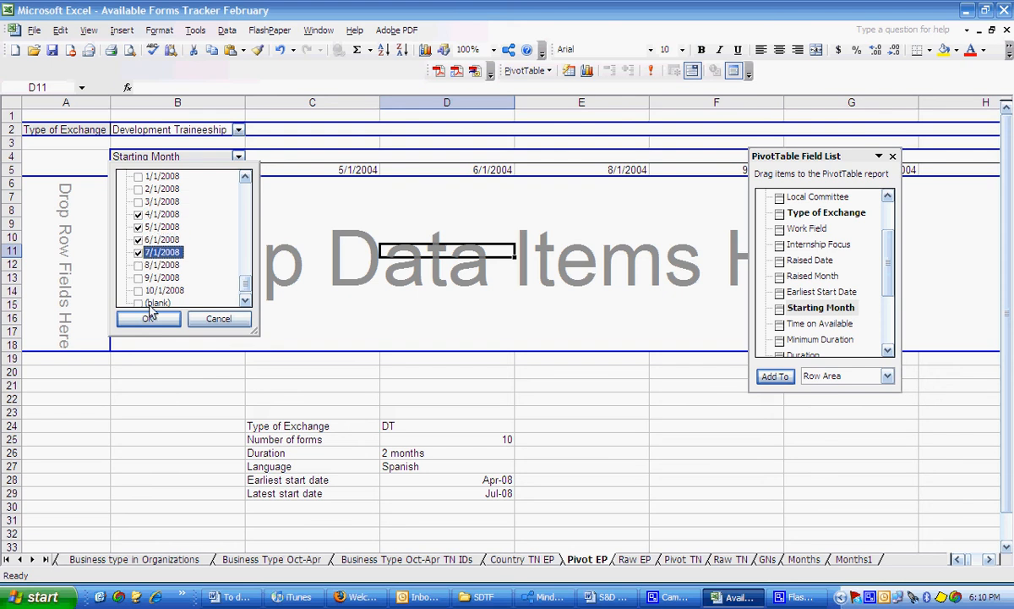
click(148, 319)
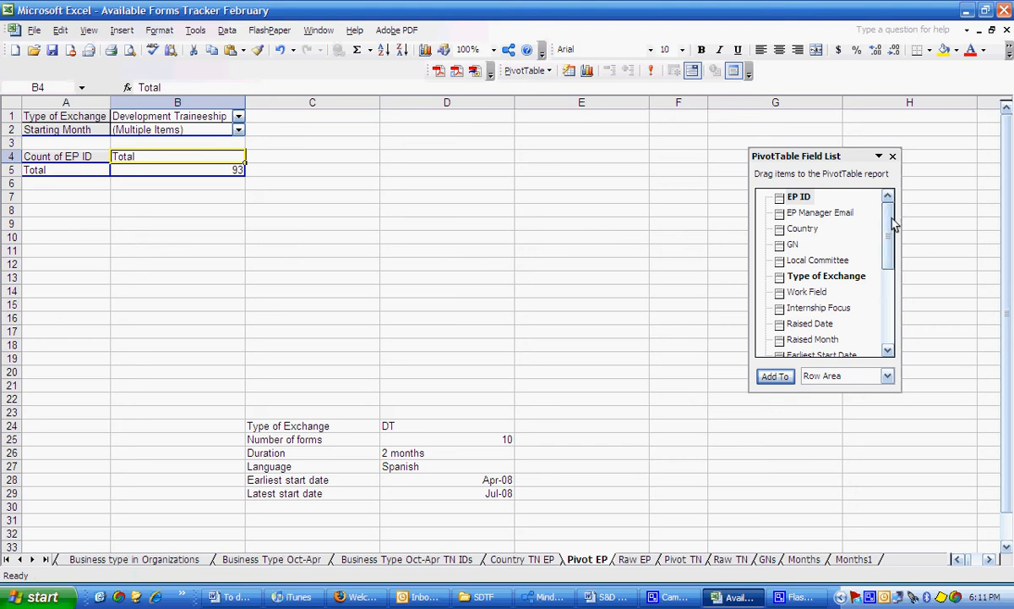
mouse_move(795, 246)
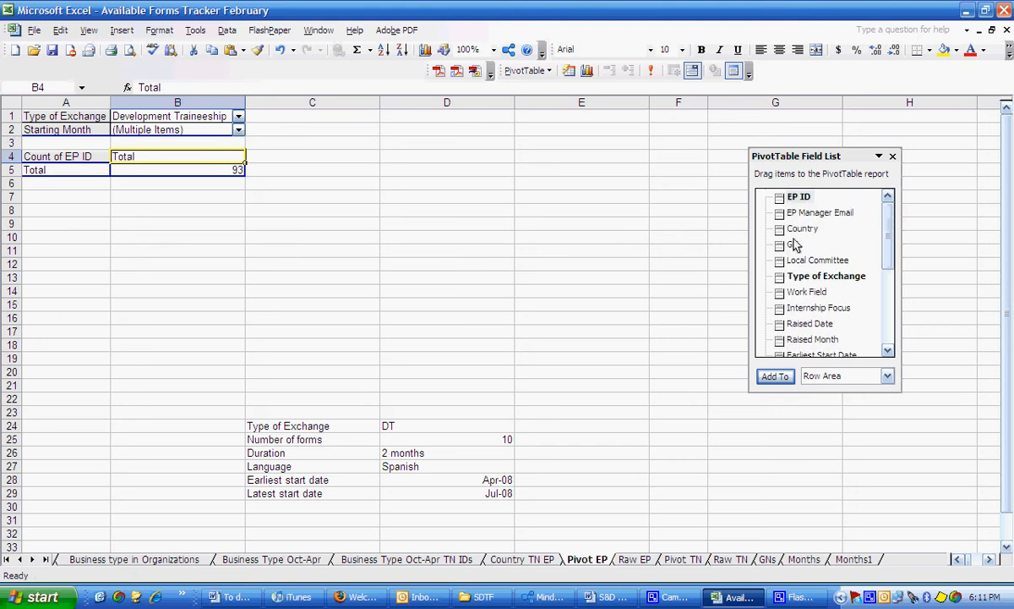
Step: Add Country to the row area to break the 93 EPs down by country
drag(802, 229, 66, 170)
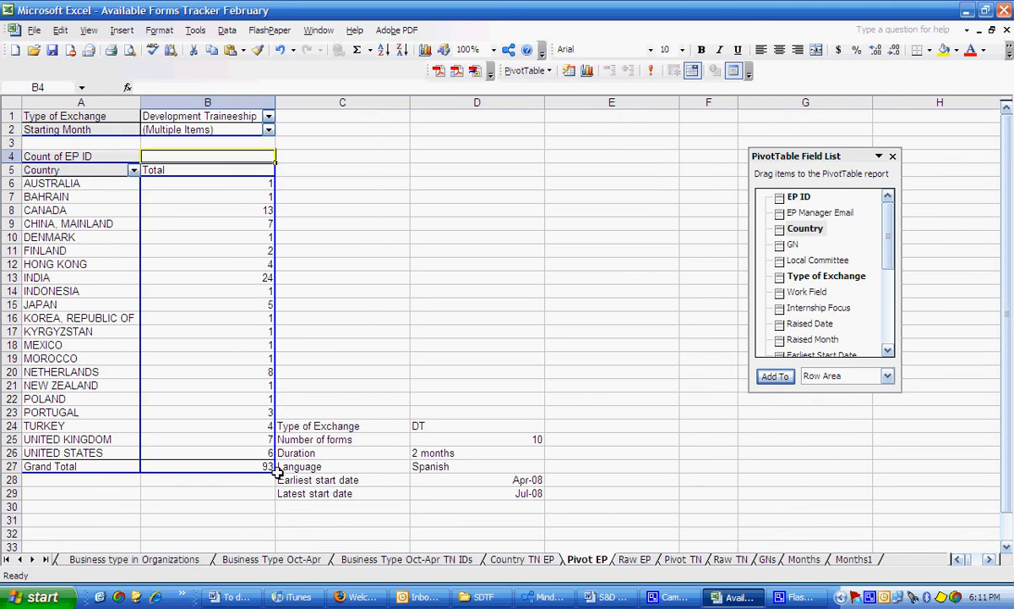
mouse_move(258, 467)
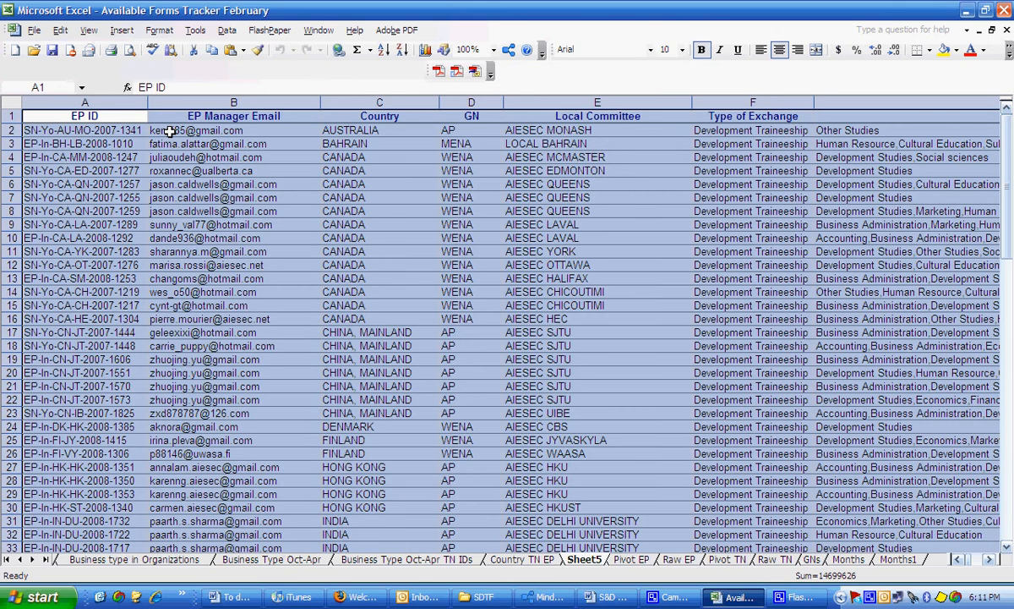
click(72, 130)
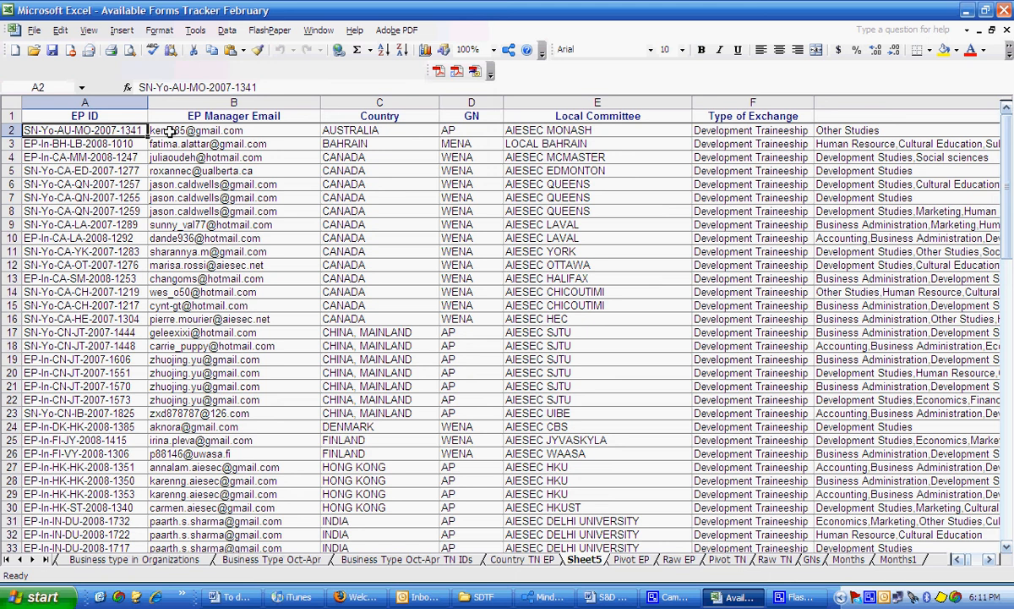
click(379, 129)
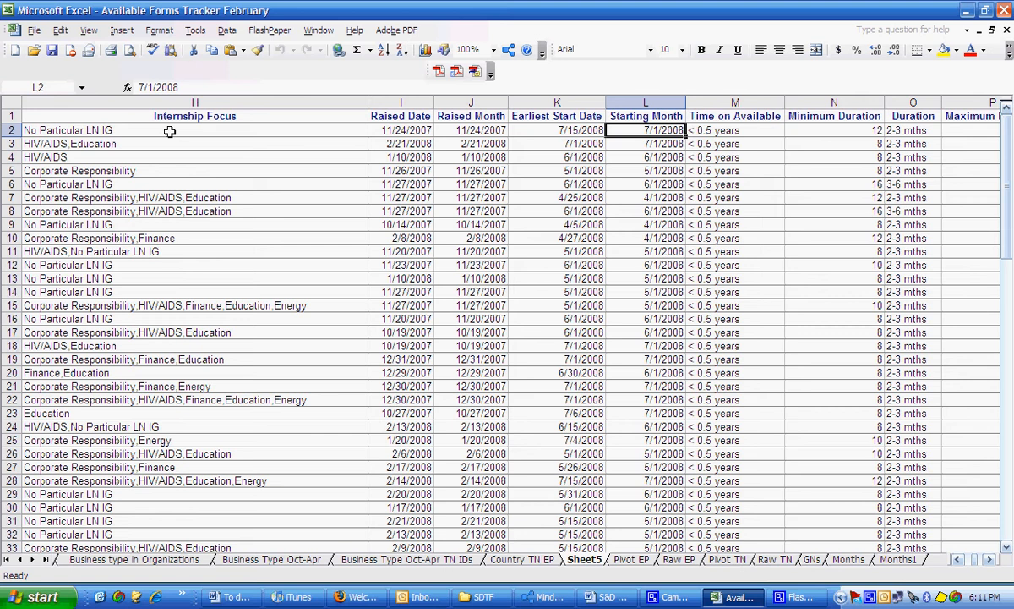
scroll(right, 3)
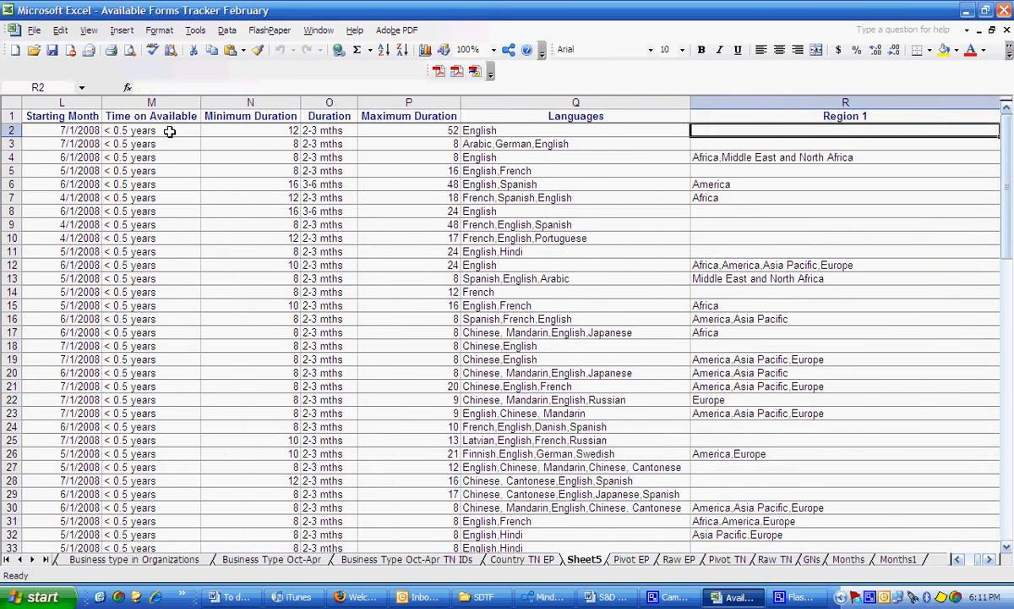
click(417, 130)
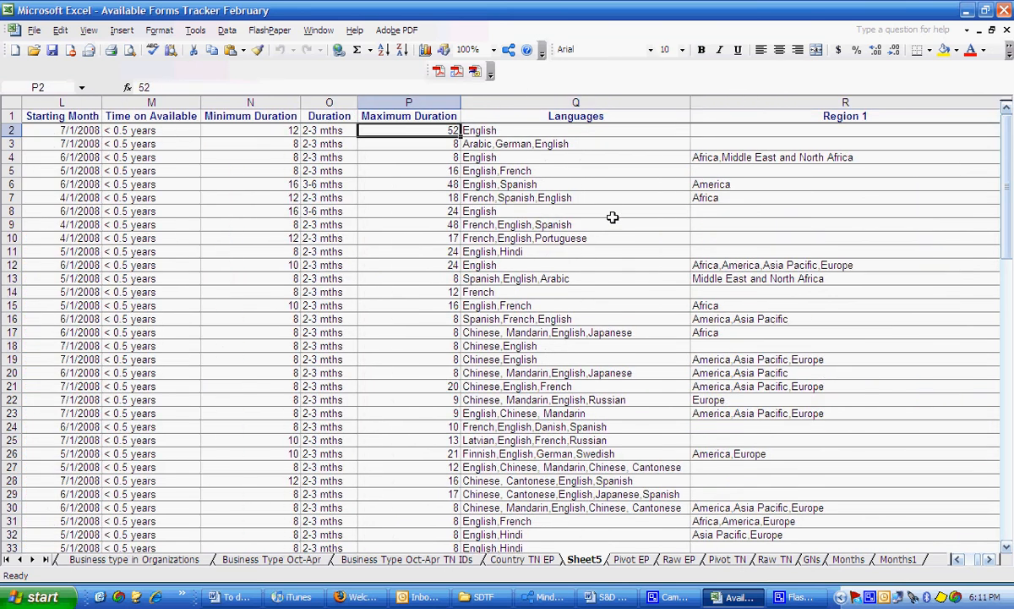
click(576, 359)
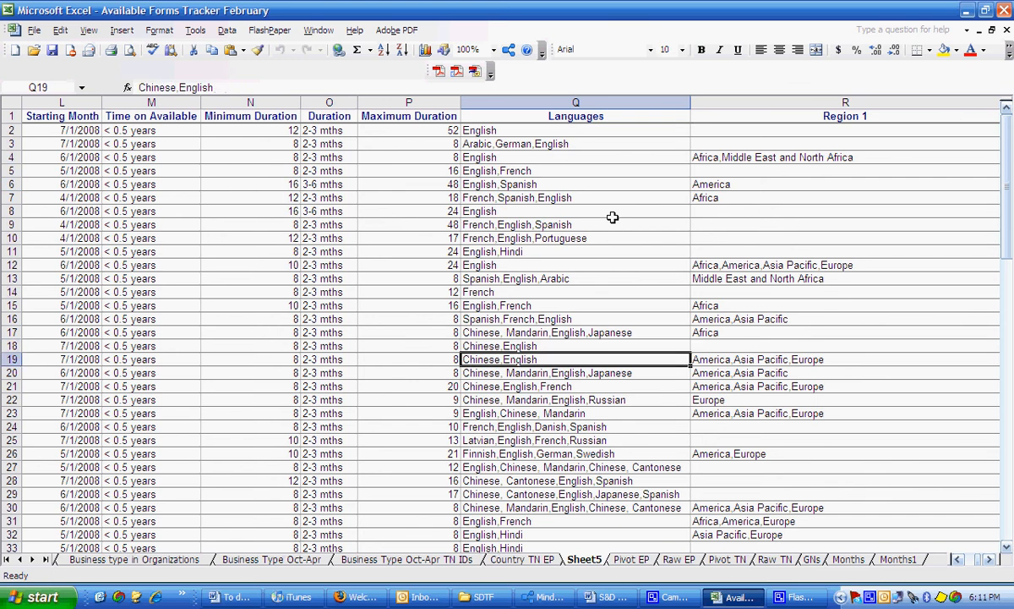
click(572, 507)
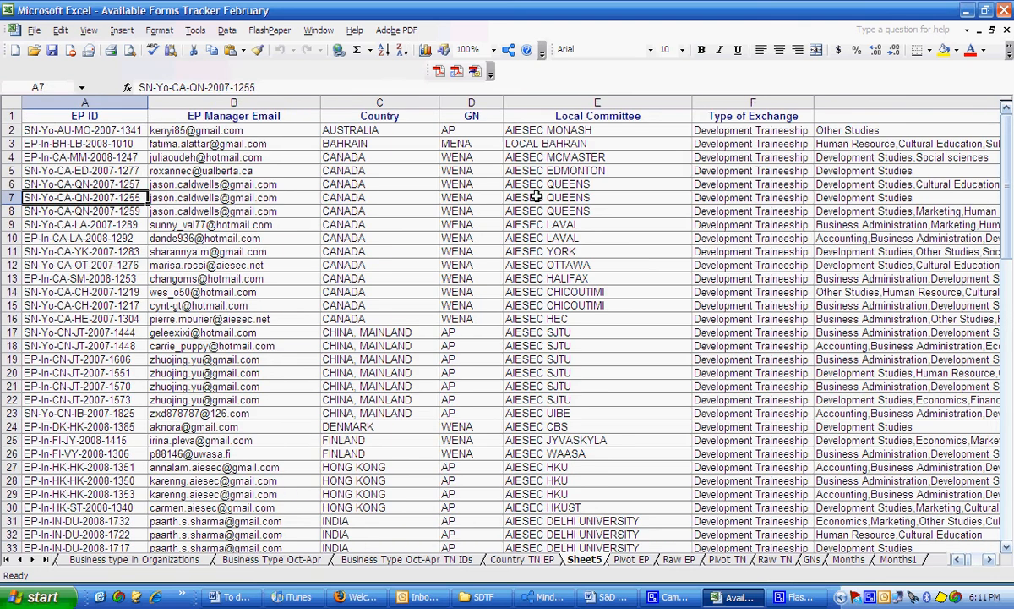
click(220, 197)
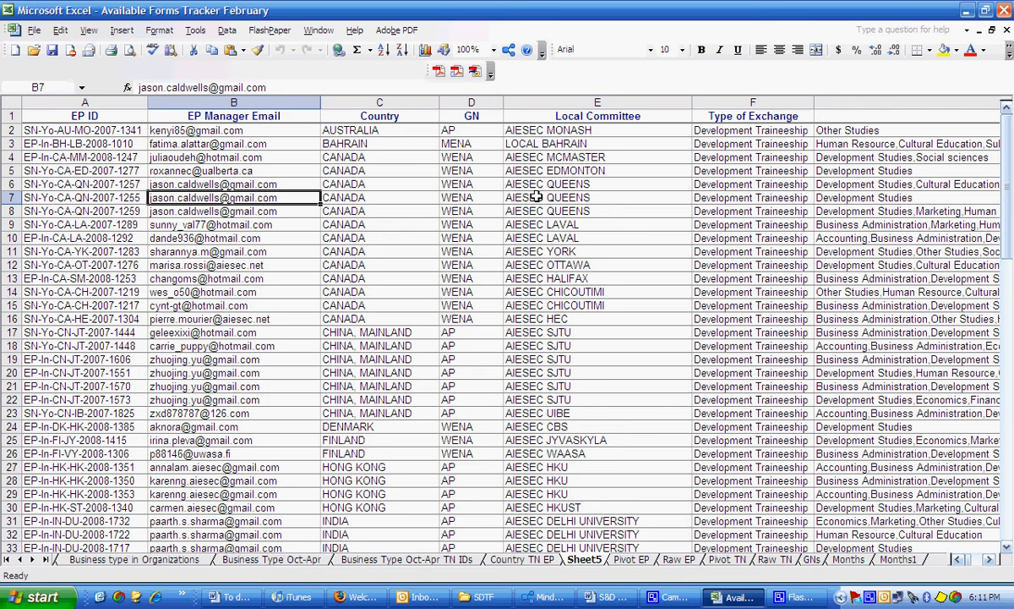